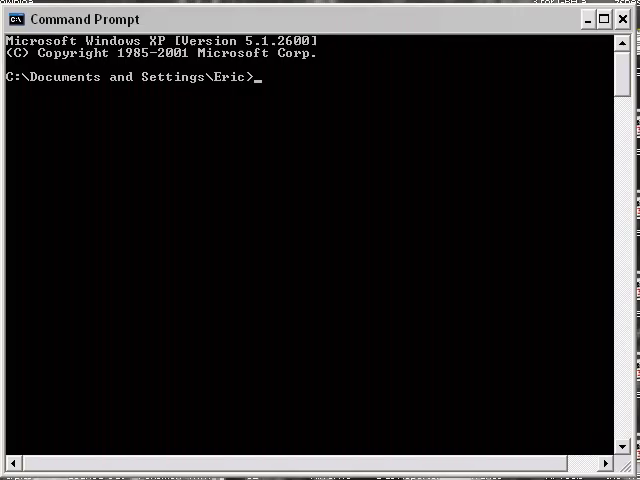
# - Move up to the C: root with cd.. and list commands with help
pyautogui.write('cd..')
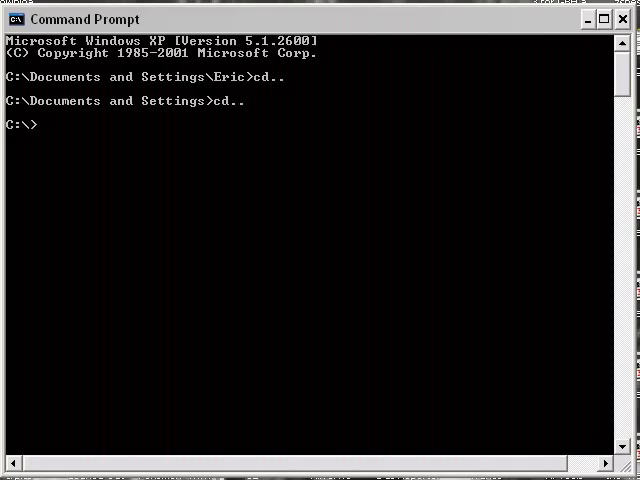
pyautogui.write('help')
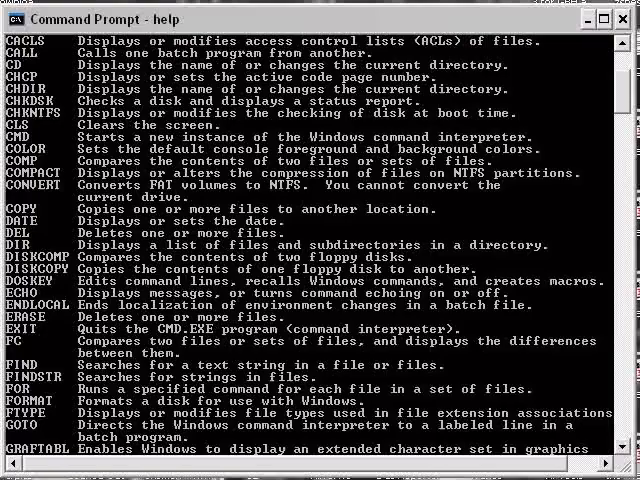
# - Scroll down through the help command list output
pyautogui.scroll(-3)
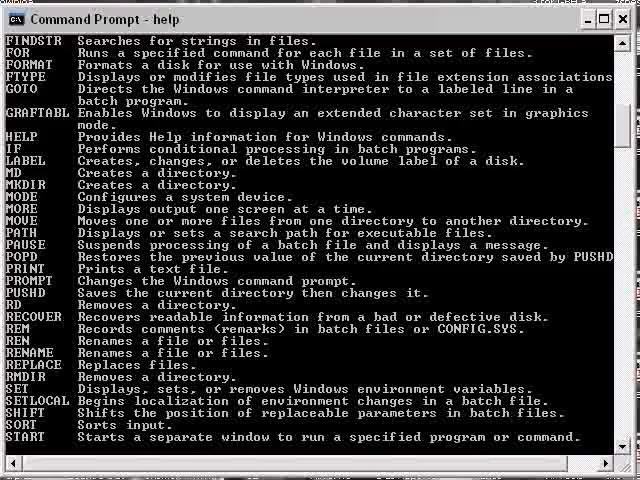
pyautogui.scroll(-3)
pyautogui.write('vol')
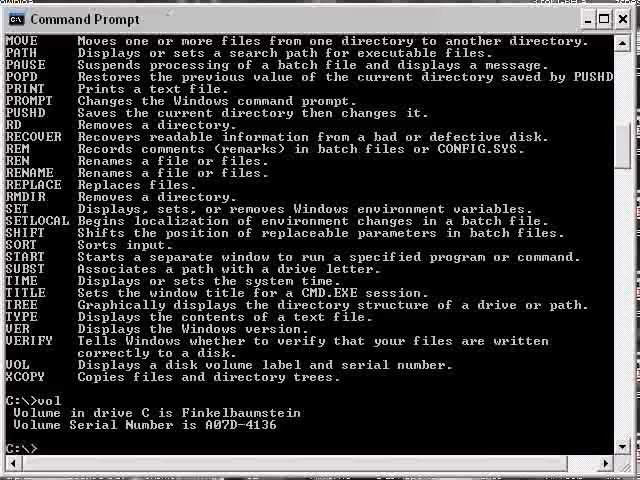
# - Change into the 'awesome dungeon' folder on drive C
pyautogui.write('cd')
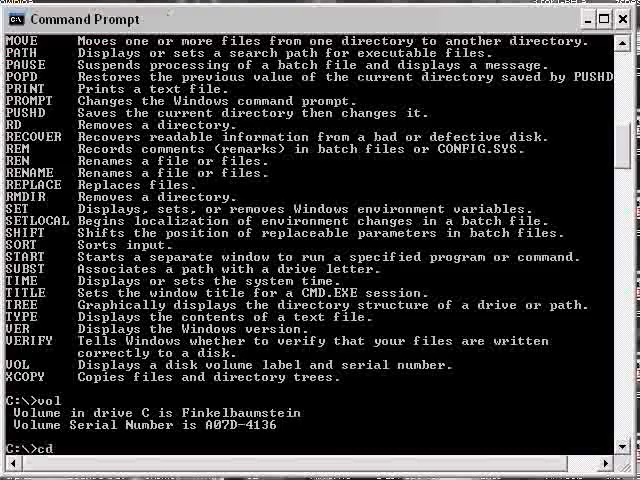
pyautogui.write('cd awesome dungeon')
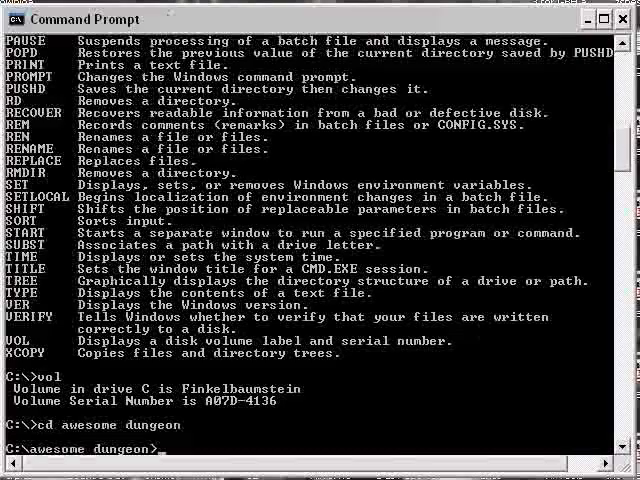
pyautogui.write('verify')
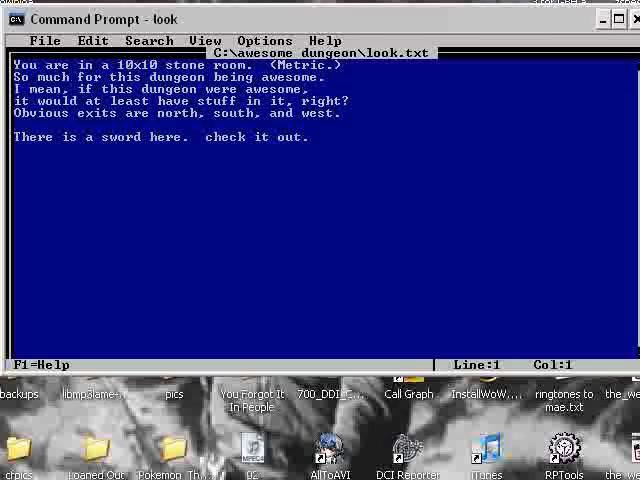
# - Exit the MS-DOS Editor from the File menu, leaving look.txt unchanged
pyautogui.click(45, 40)
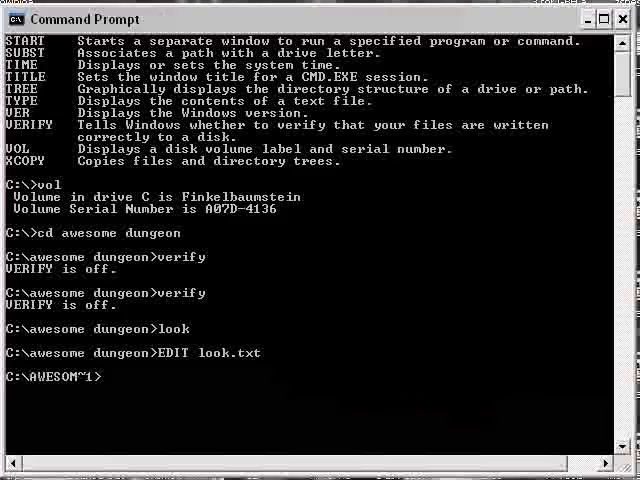
# - List the dungeon, check the inventory folder for sword.bmp, then return up
pyautogui.write('dir')
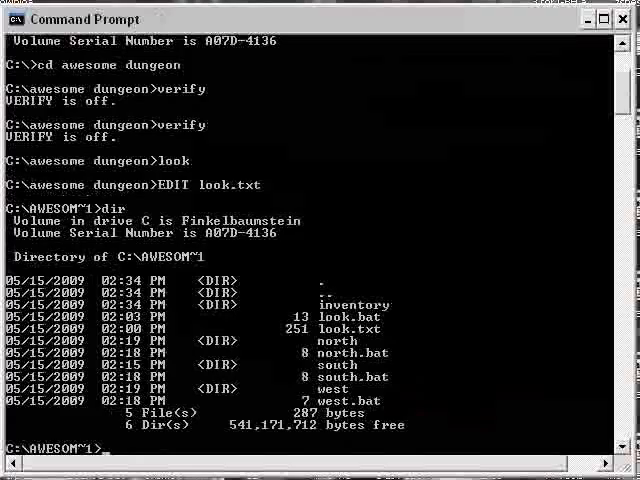
pyautogui.write('cd inventory')
pyautogui.write('l')
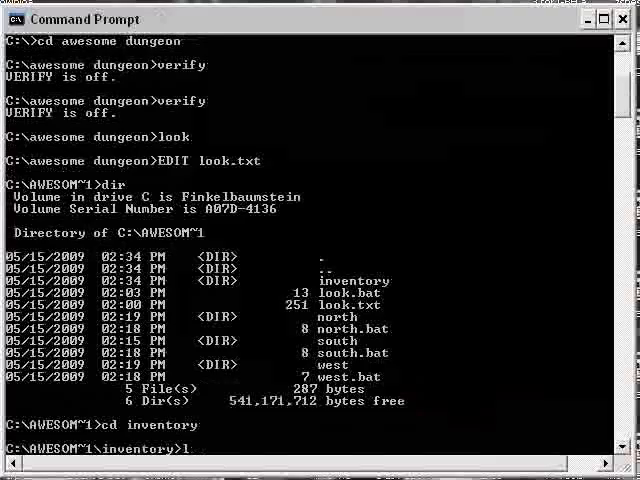
pyautogui.write('dir')
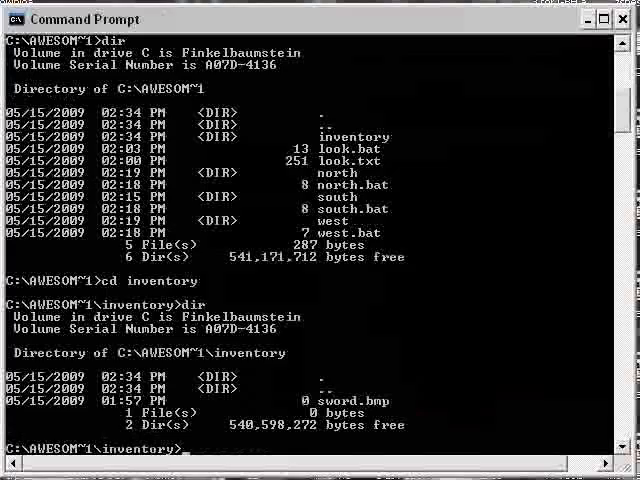
pyautogui.write('cd..')
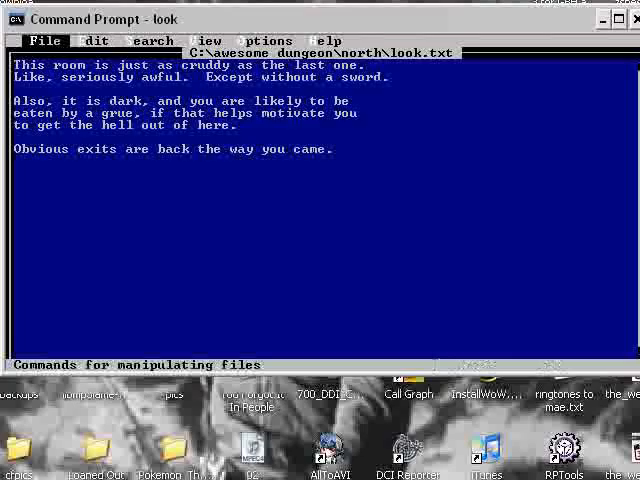
# - Exit the north room's look.txt through the editor's File menu
pyautogui.click(44, 41)
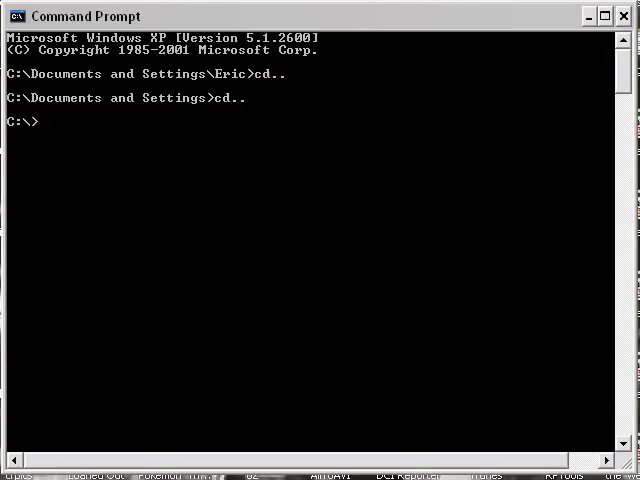
# - Change back into the 'awesome dungeon' folder
pyautogui.write('cd awesome dungeon')
pyautogui.write('EDIT look.txt')
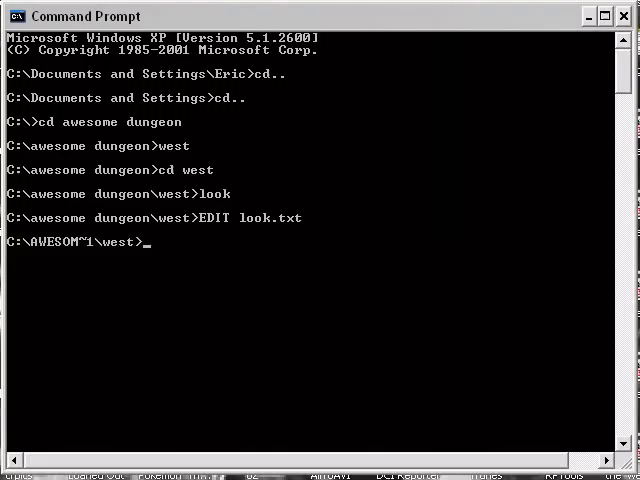
# - List the west room folder's contents with dir
pyautogui.write('dir')
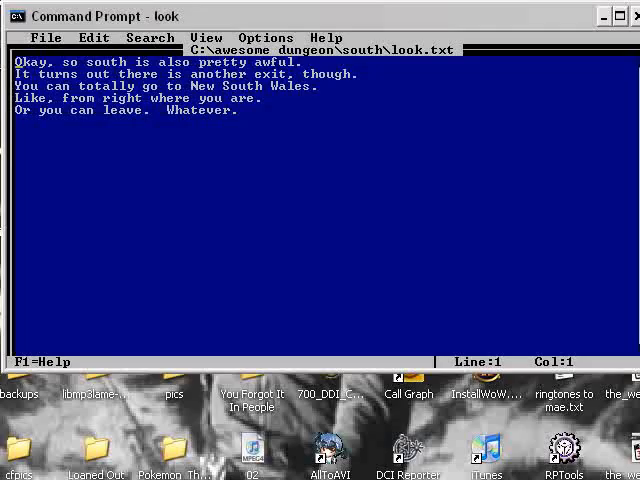
# - Close the south room's New South Wales description via File > Exit
pyautogui.click(46, 37)
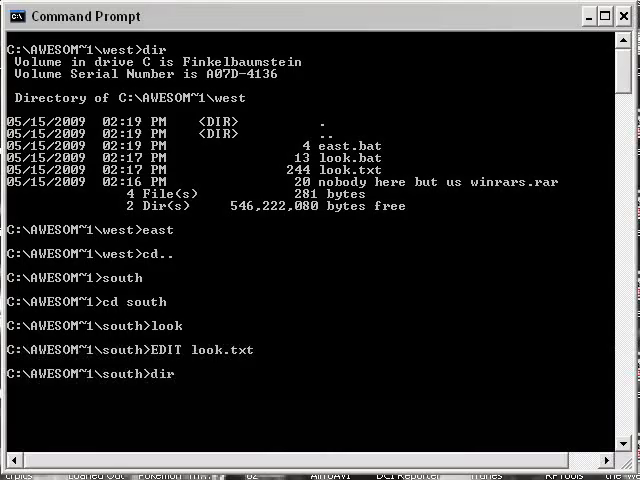
pyautogui.write('cd new s')
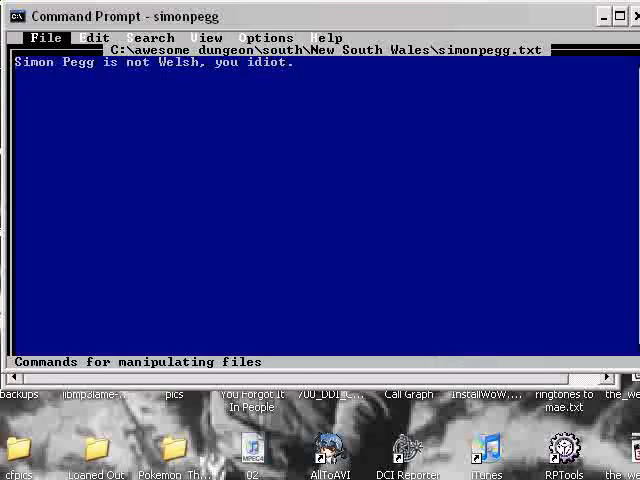
# - Exit the Simon Pegg note in the editor and type the win command
pyautogui.click(45, 38)
pyautogui.write('dir')
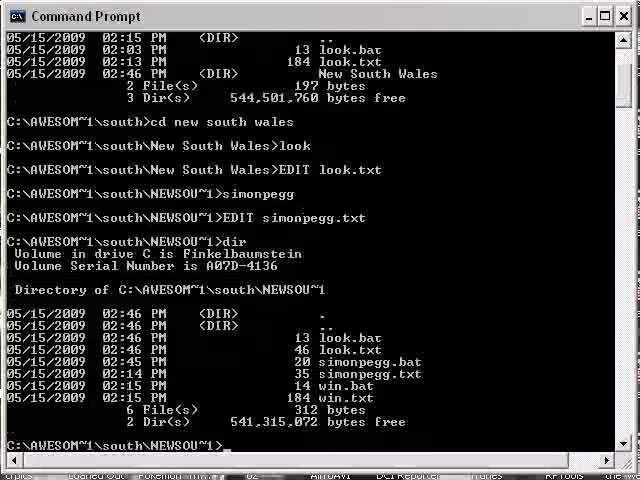
pyautogui.write('win')
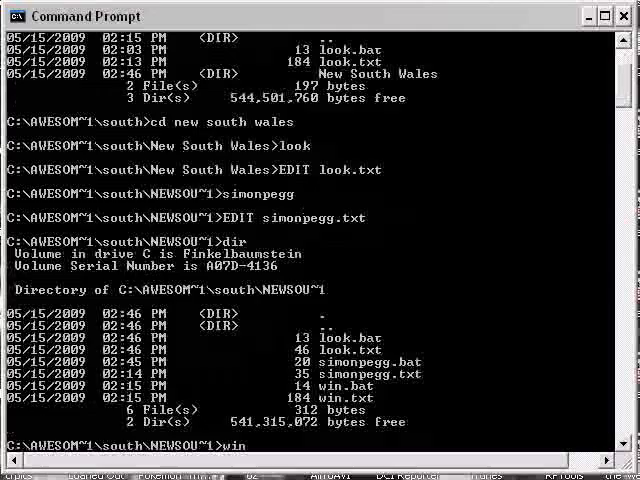